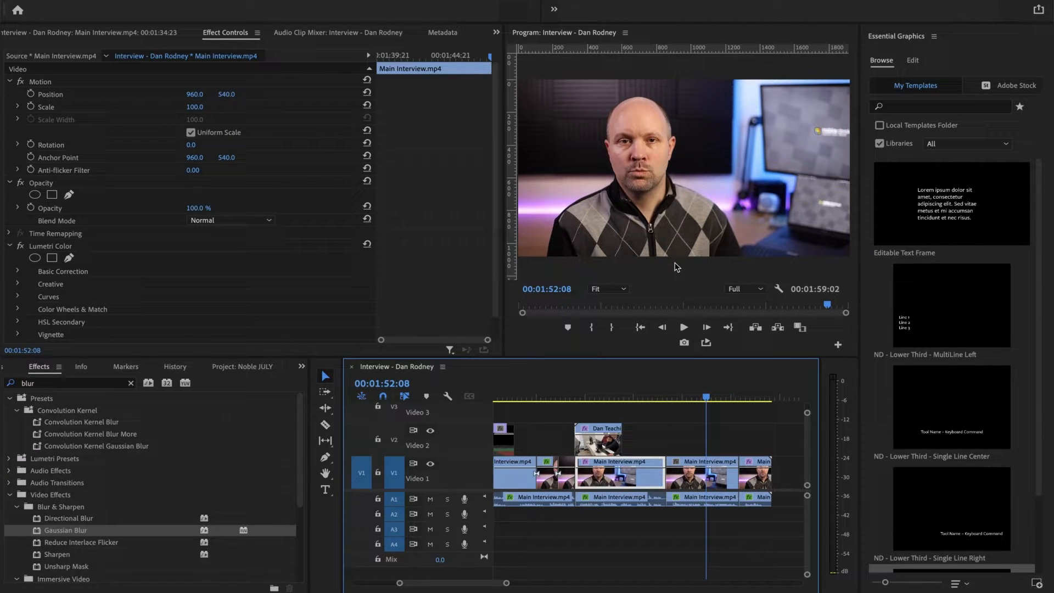
- Desaturate the interview clip to black and white with Lumetri Saturation at 0
left_click(179, 25)
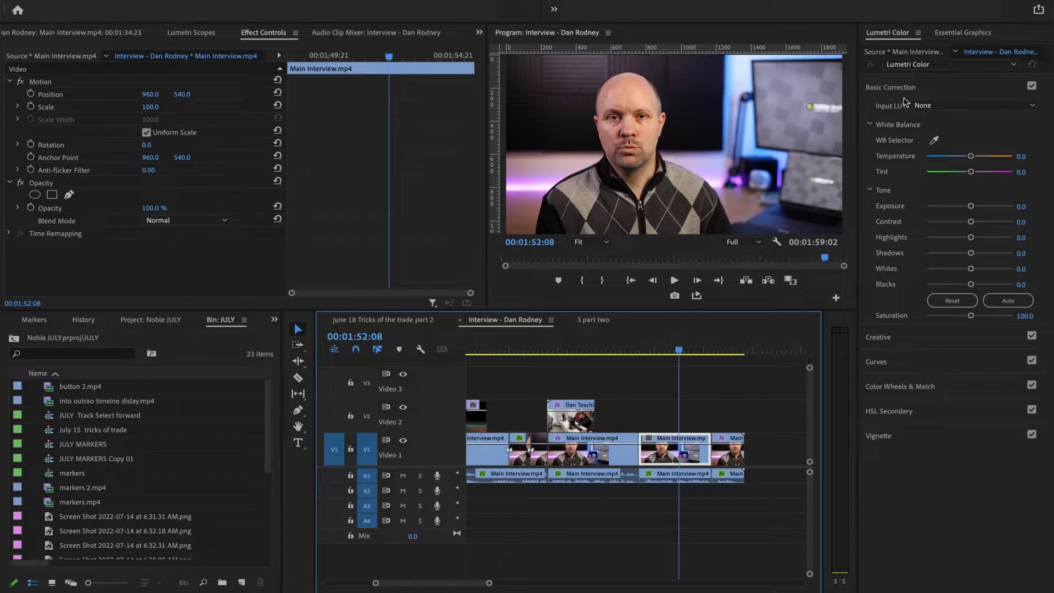
left_click(891, 87)
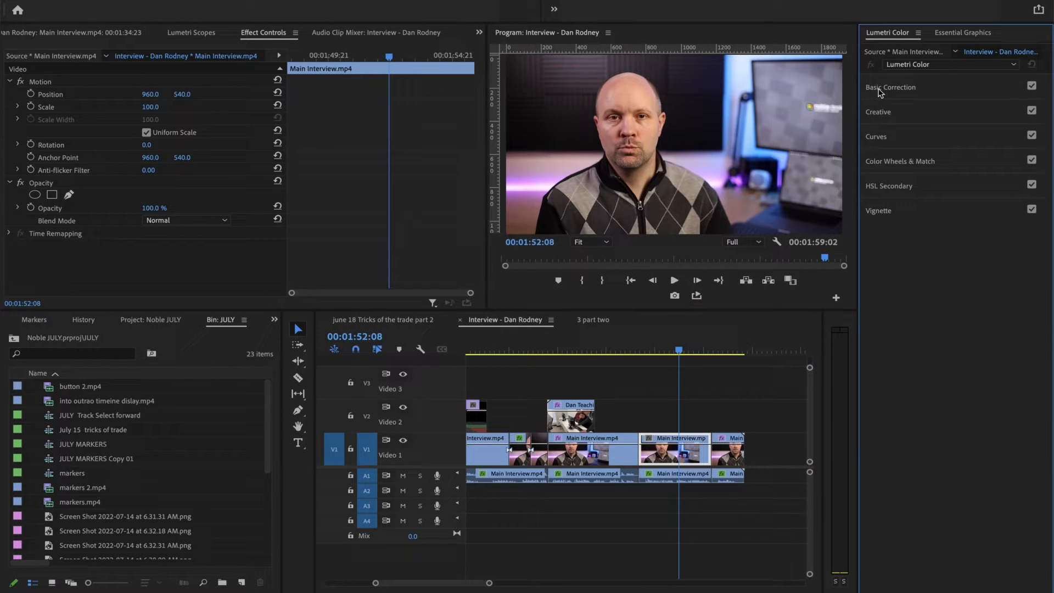
left_click(892, 86)
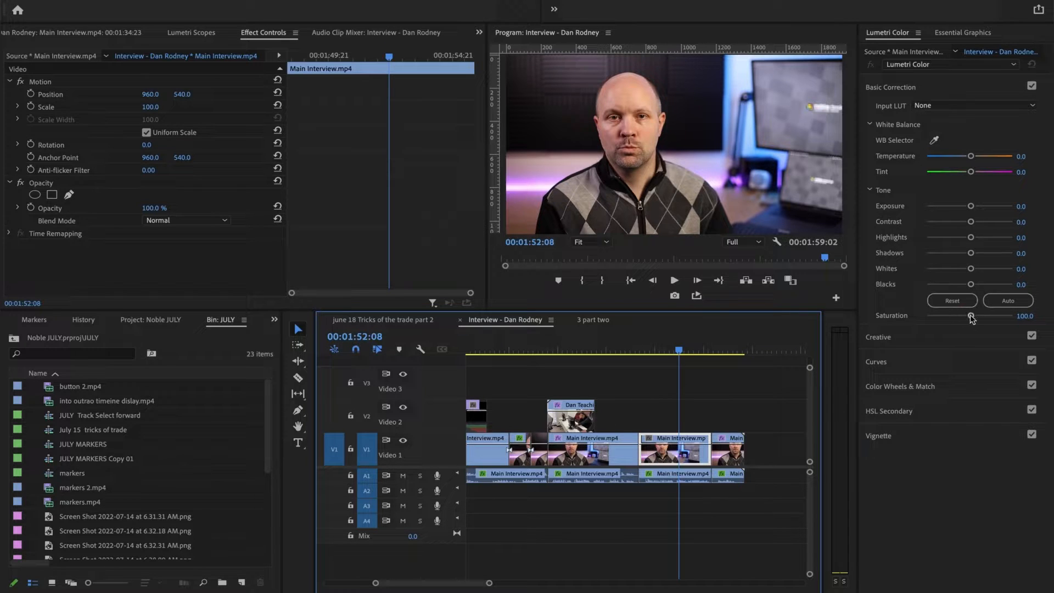
left_click_drag(970, 316, 926, 316)
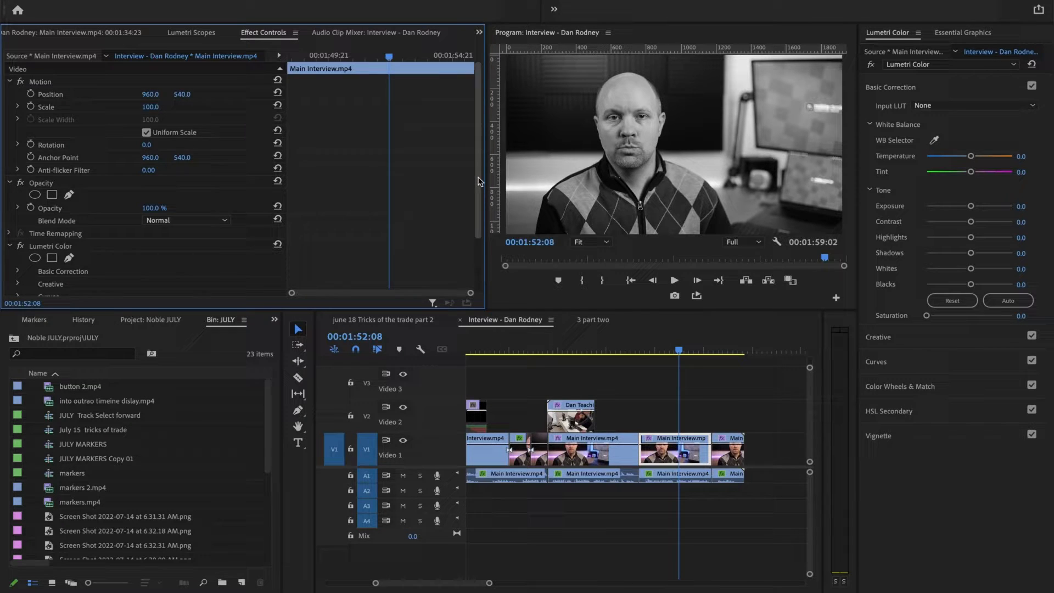
scroll("down", 3)
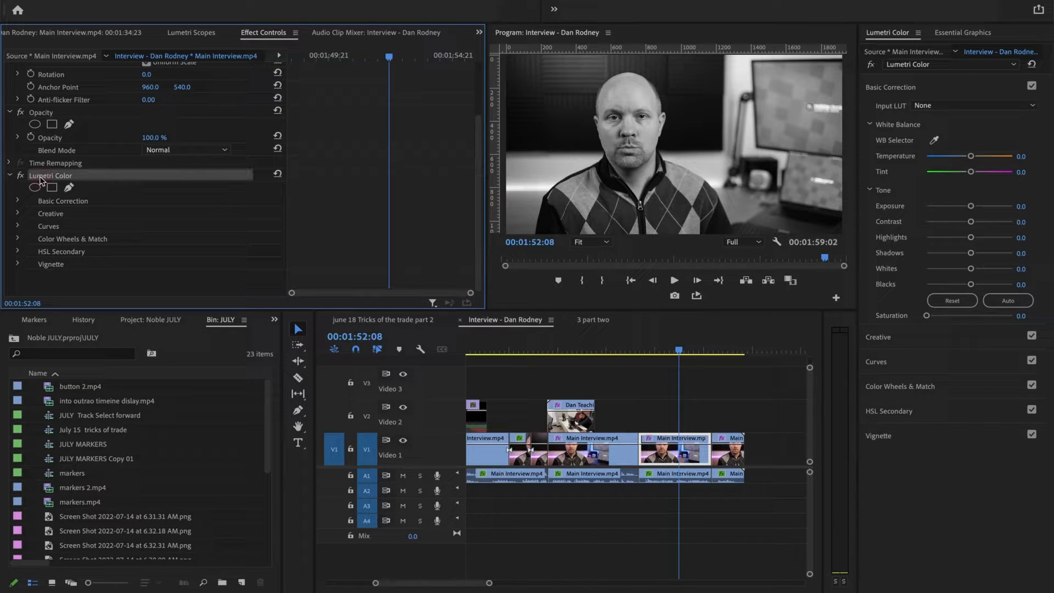
mouse_move(36, 188)
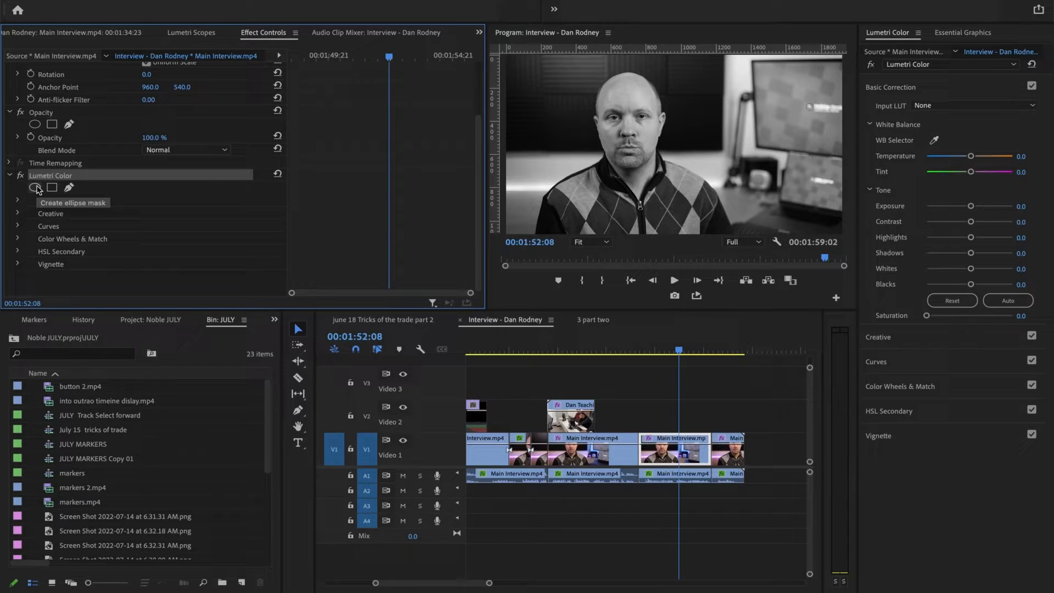
- Draw a pen mask around the subject's head and shoulders and set Mask Feather to 44
left_click(35, 188)
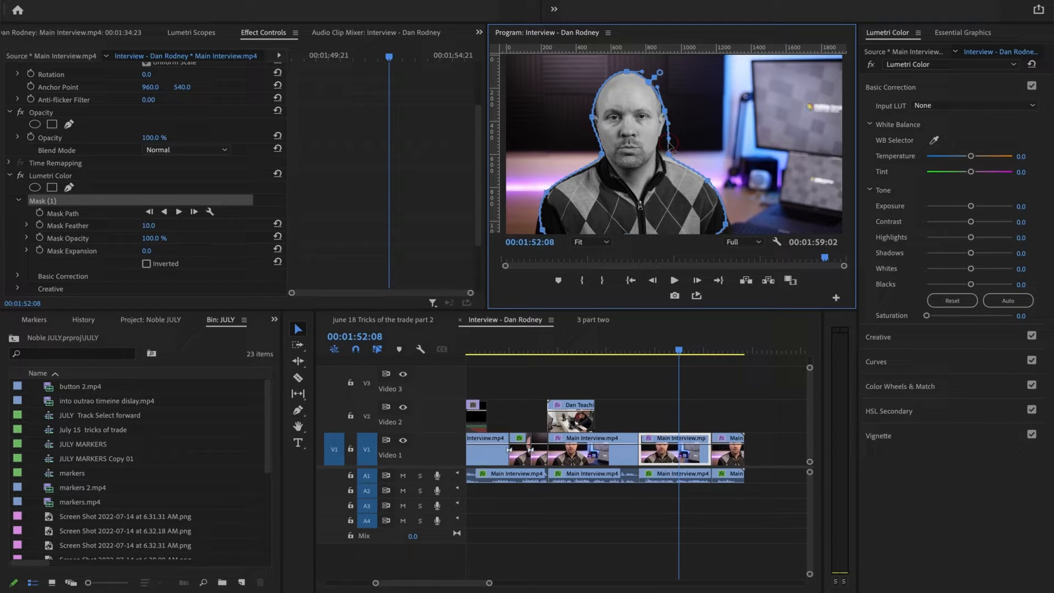
left_click_drag(669, 146, 672, 160)
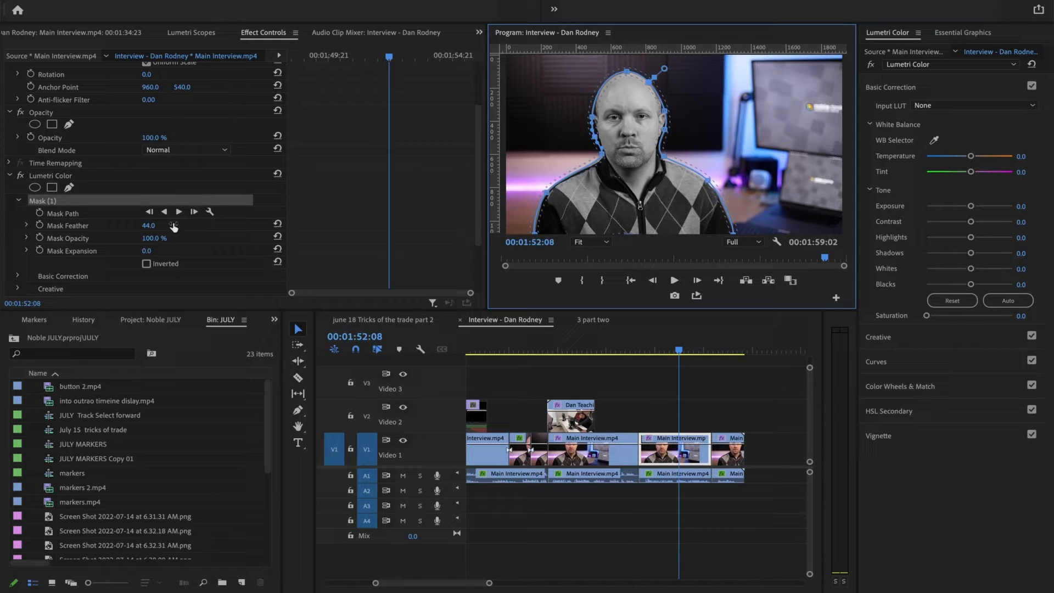
mouse_move(179, 211)
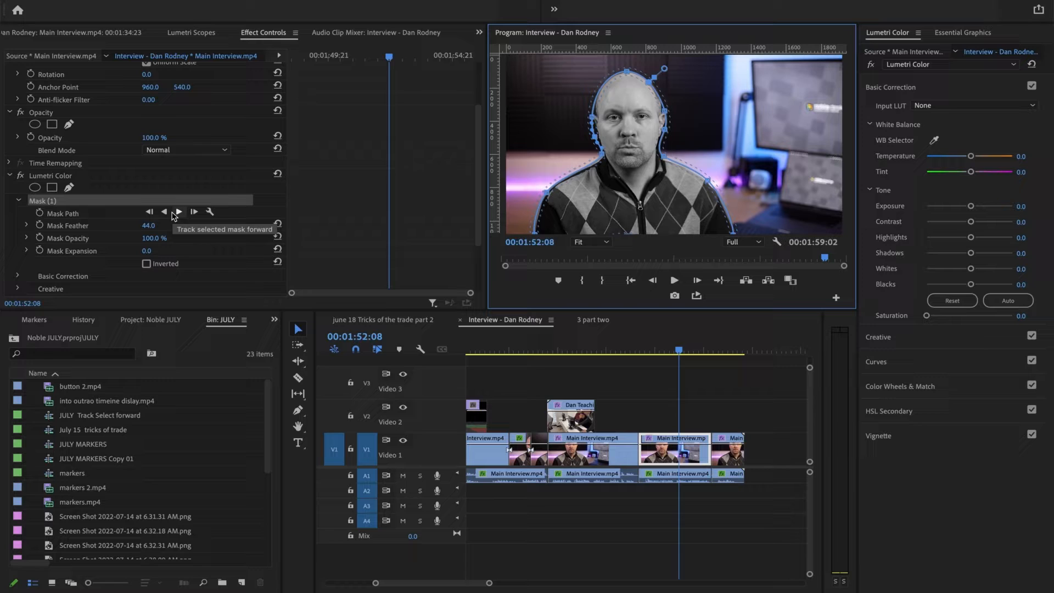
- Track the subject mask forward, then backward, through the clip
left_click(178, 212)
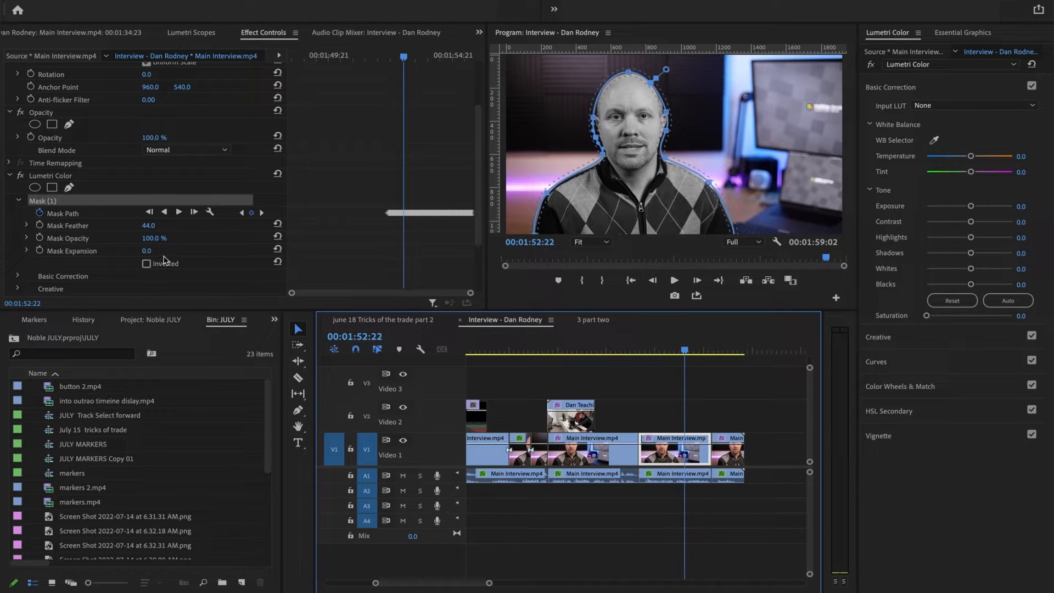
left_click(149, 212)
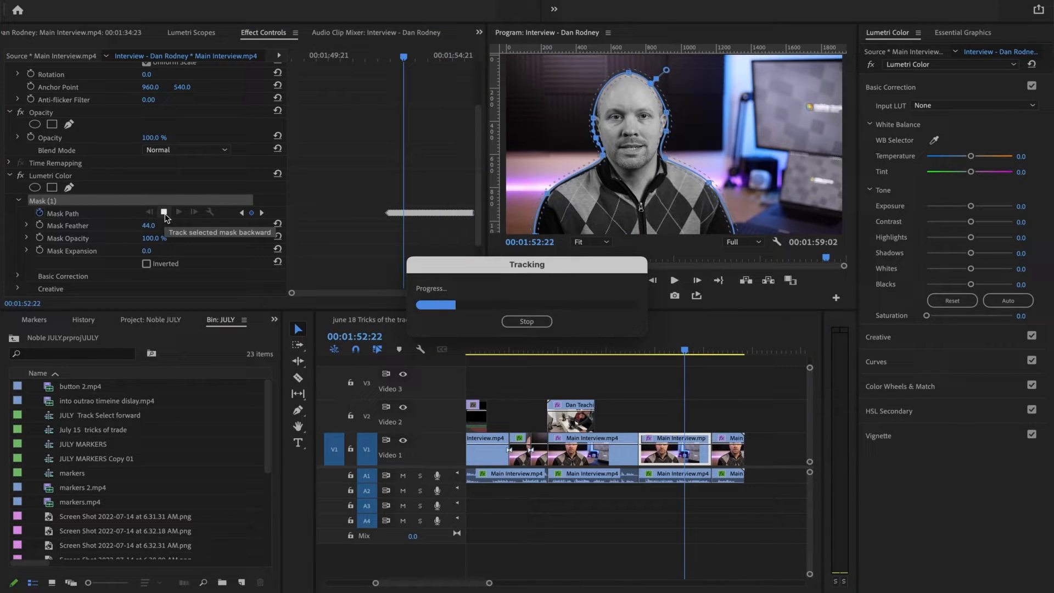
mouse_move(304, 199)
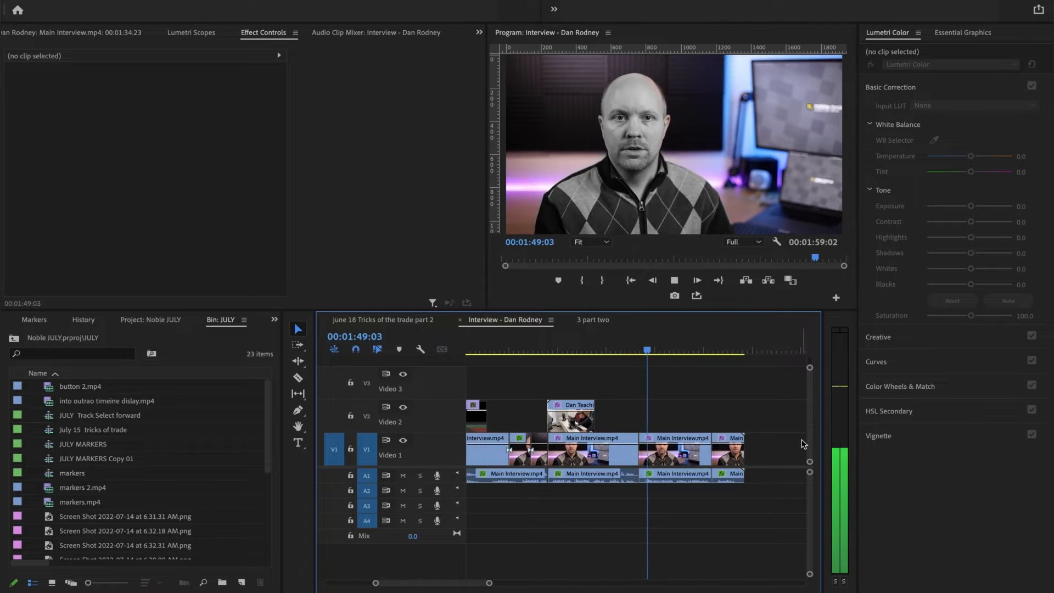
- Reselect the interview clip and bring its Lumetri Mask (1) path keyframes into view
left_click(675, 447)
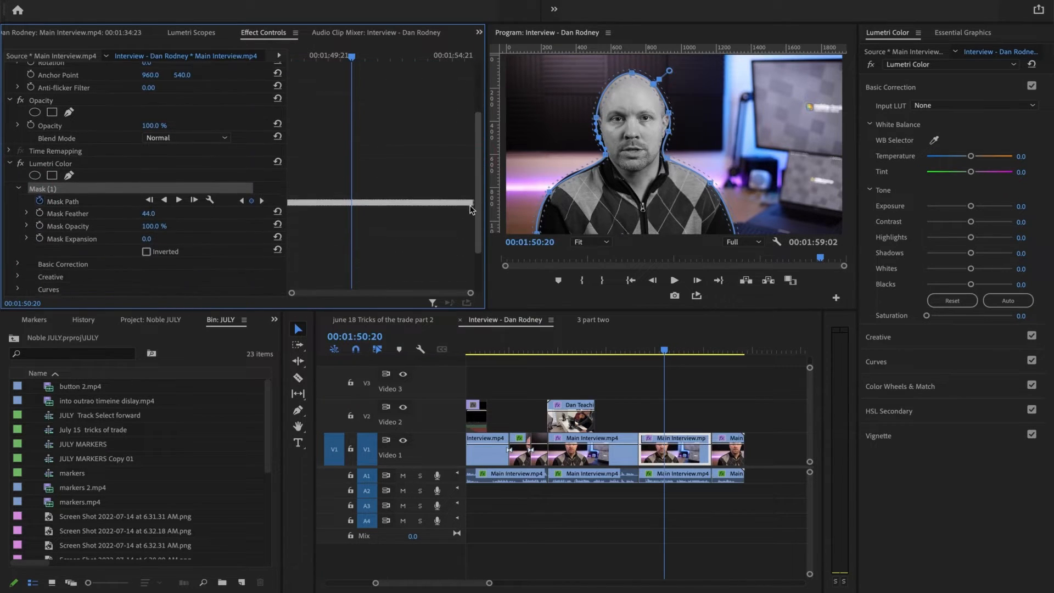
scroll("down", 3)
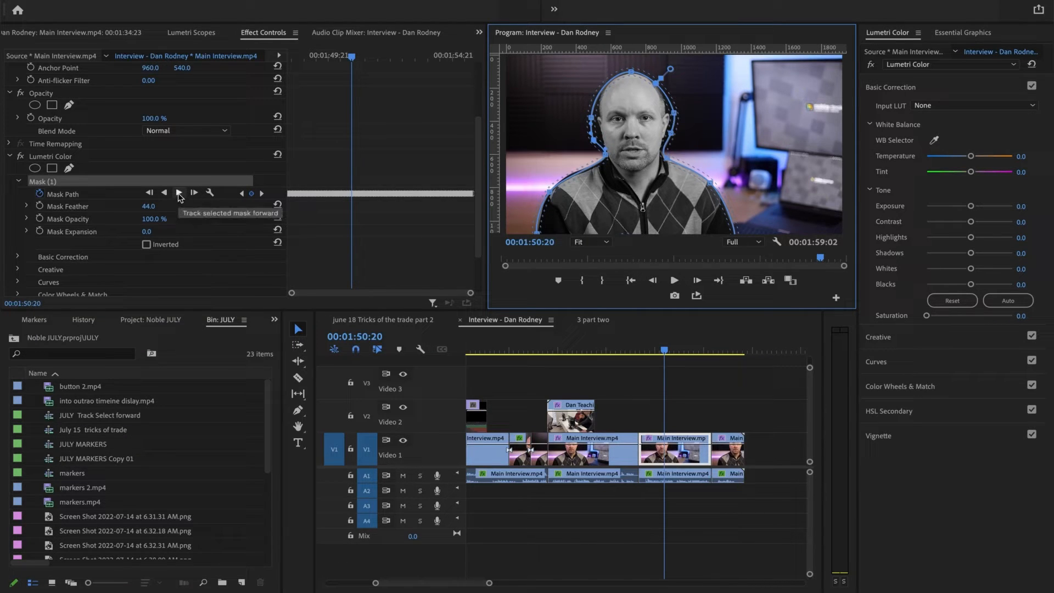
- Re-track the mask forward and jump to an earlier frame to confirm it fits the subject
left_click(179, 193)
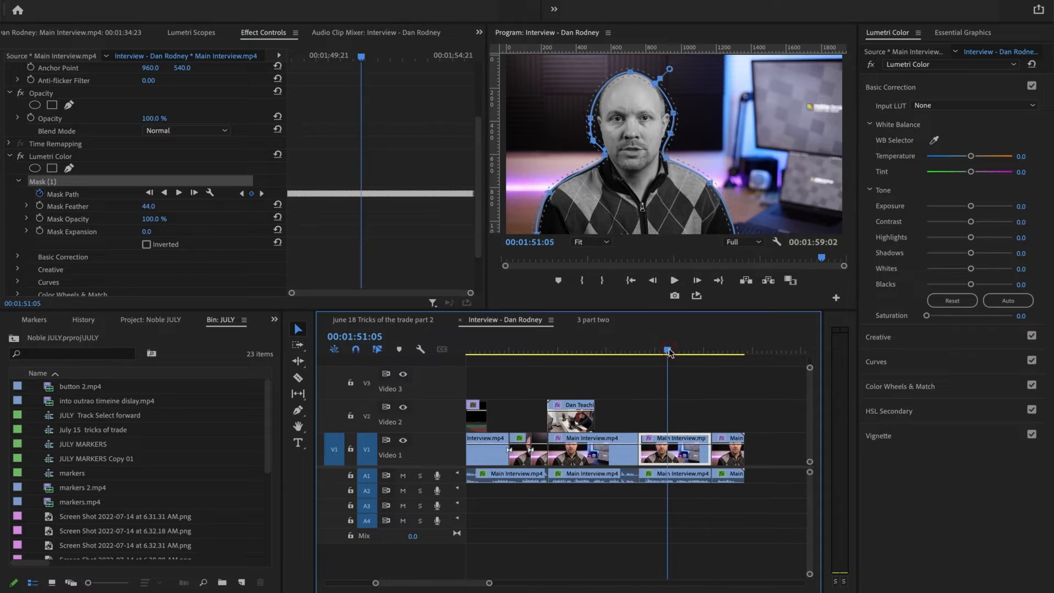
left_click(149, 193)
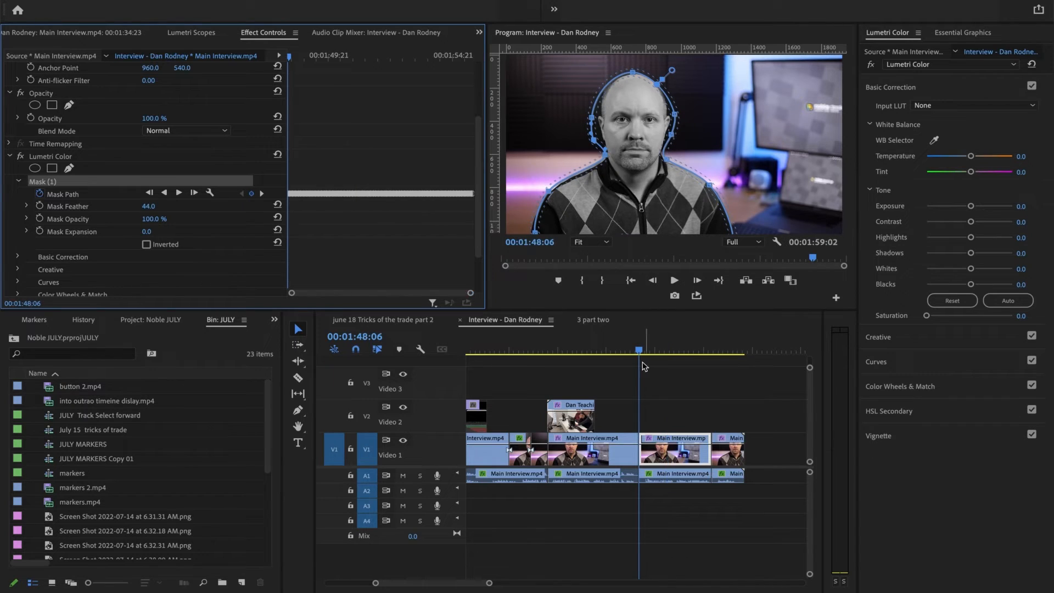
- Hide the mask outline and preview the subject in colour against the grey background
left_click(673, 280)
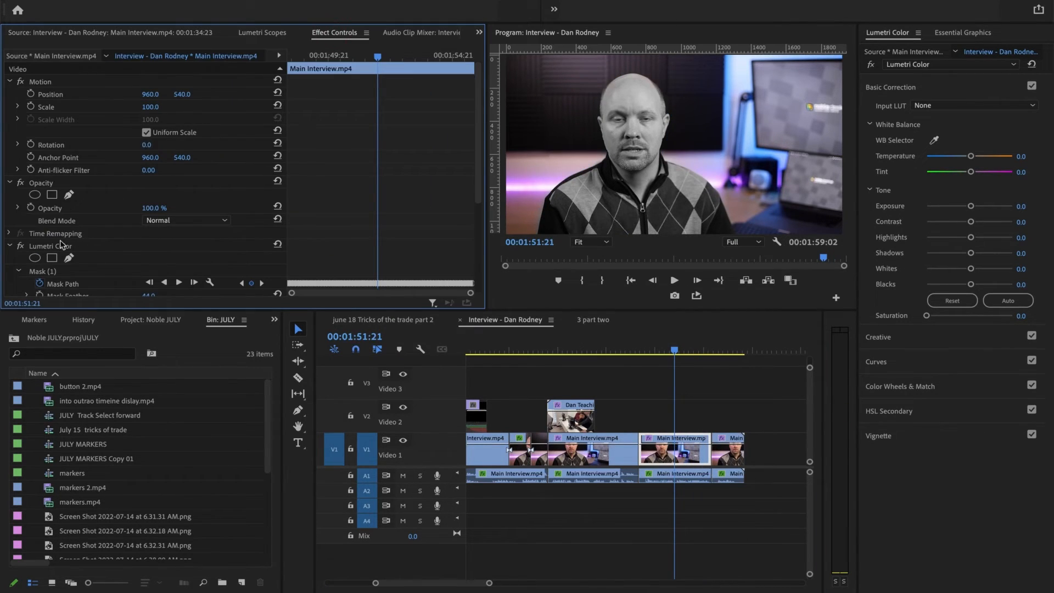
scroll("down", 3)
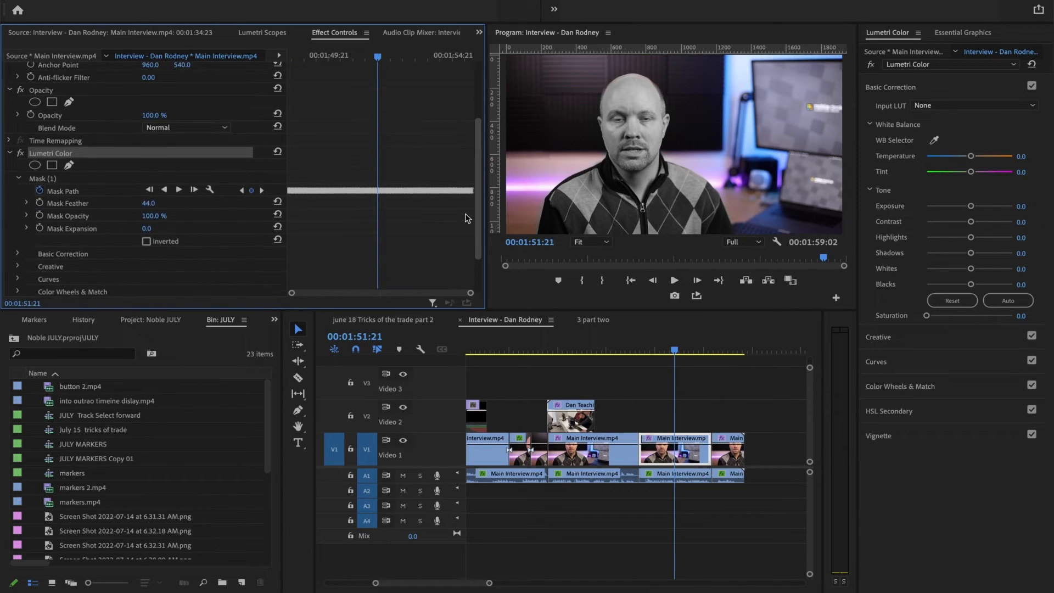